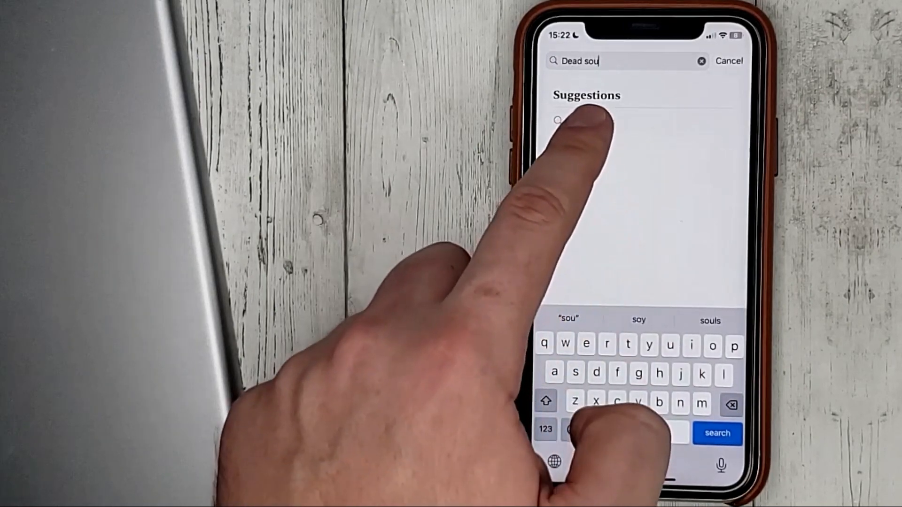
# Search for 'Dead souls' and open the Gogol & Hogarth edition's store page
pyautogui.click(598, 105)
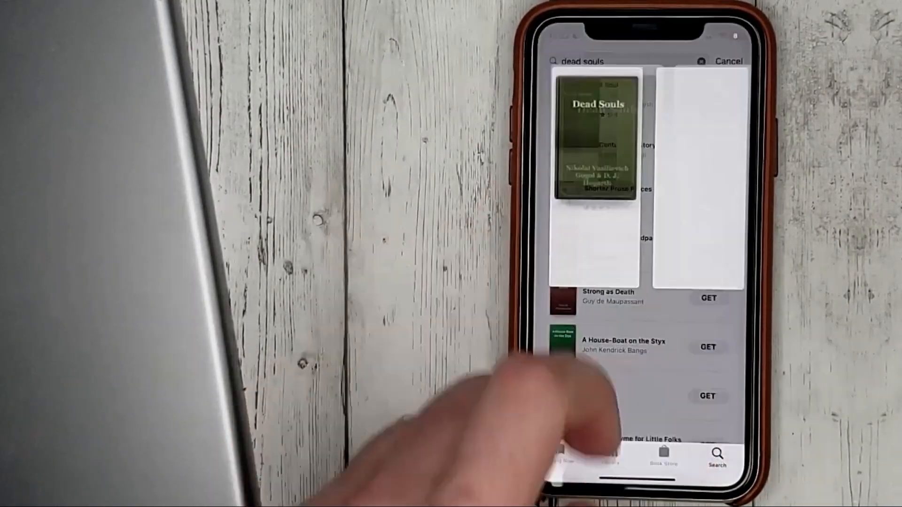
pyautogui.click(596, 138)
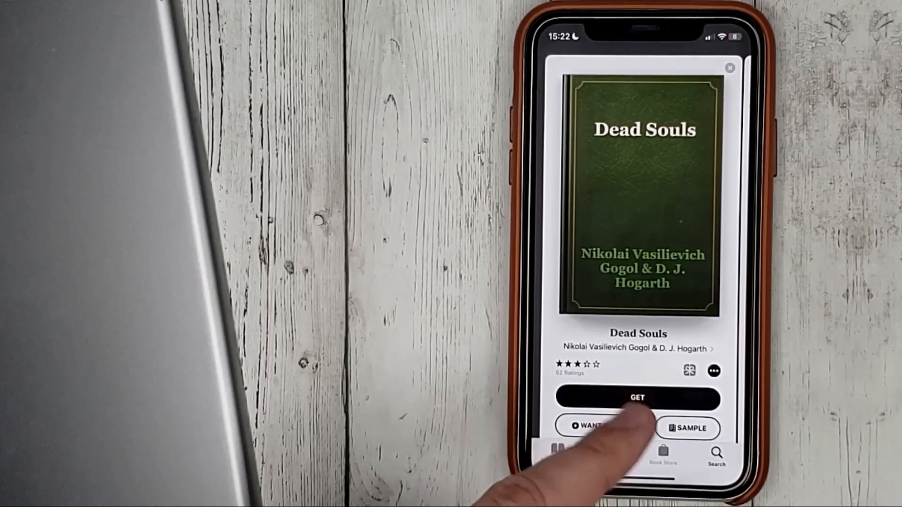
# Get the free Dead Souls book, confirm the purchase and start its download
pyautogui.click(638, 398)
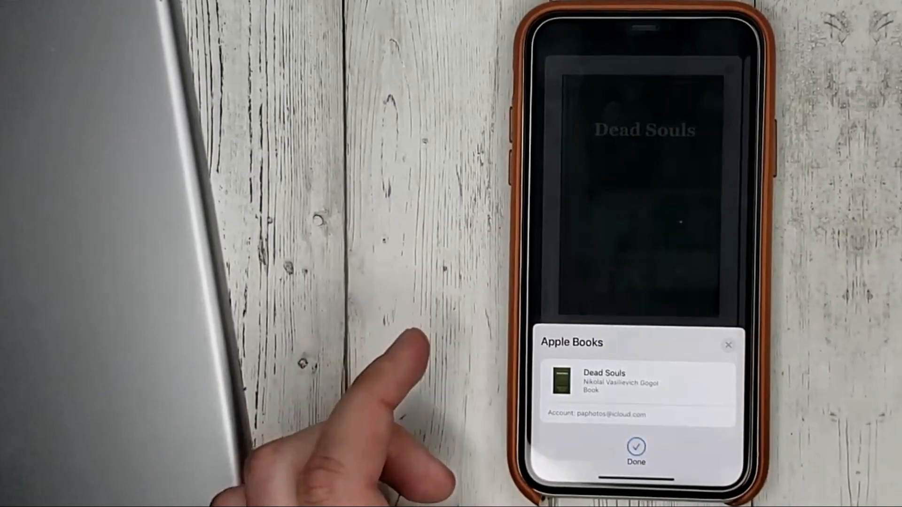
pyautogui.click(636, 452)
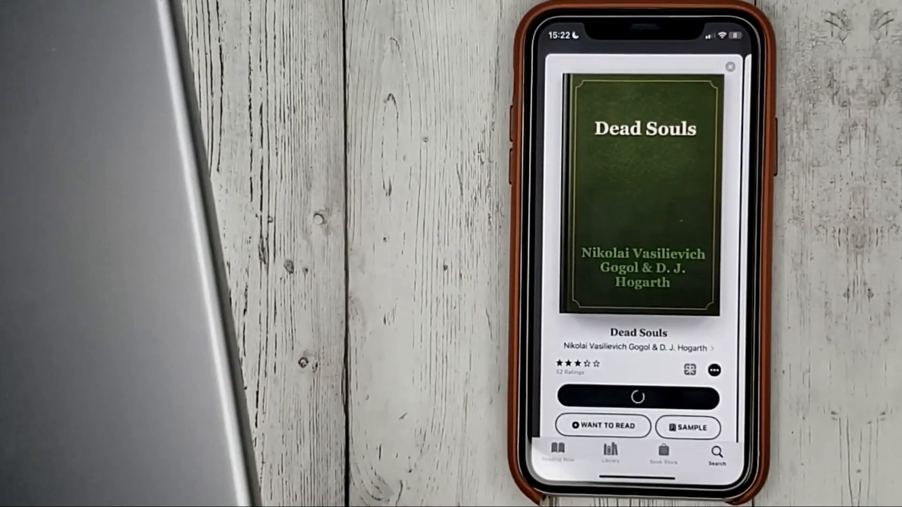